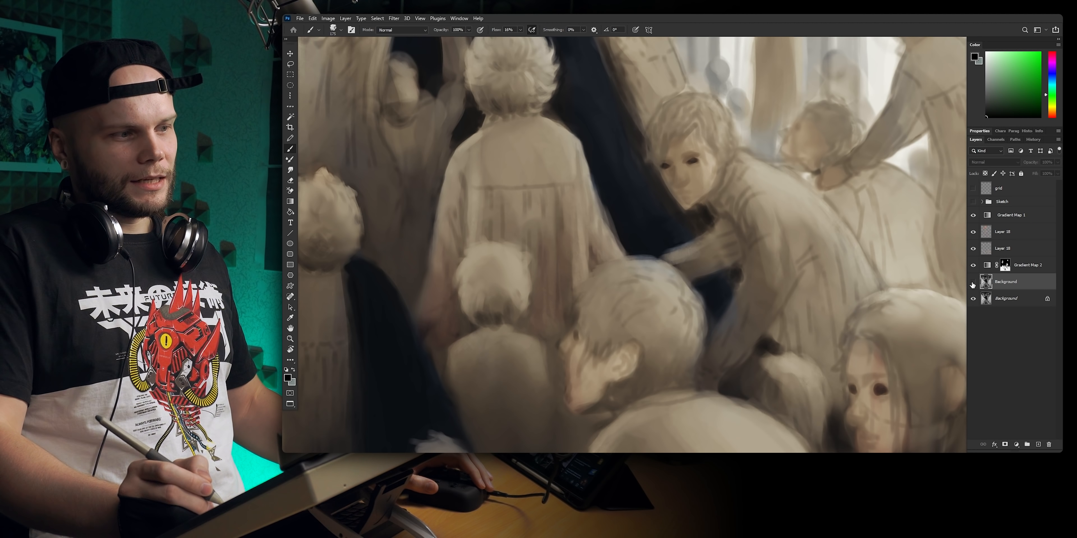
- Reach the Smart Blur filter from the Filter menu for the Background layer
{"action": "left_click", "coordinate": [394, 18]}
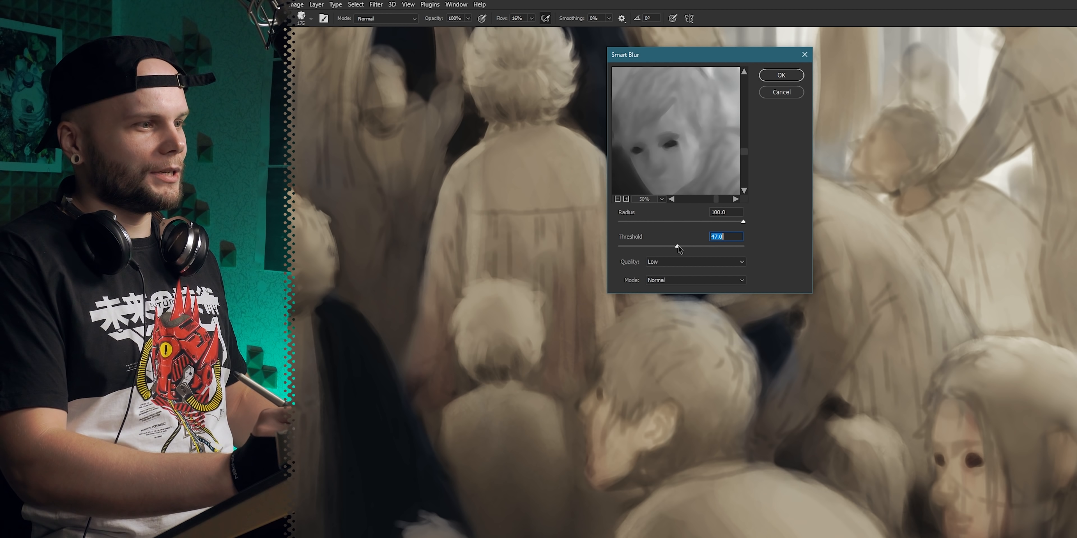
- Apply Smart Blur with radius 100 and threshold lowered to about 42.6
{"action": "left_click_drag", "start_coordinate": [678, 245], "coordinate": [671, 245]}
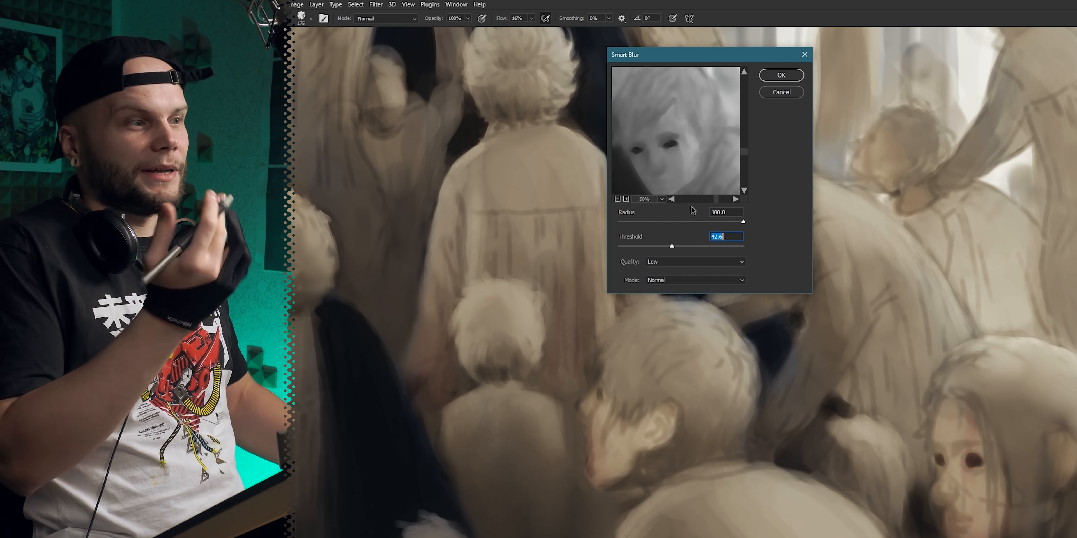
{"action": "left_click", "coordinate": [780, 75]}
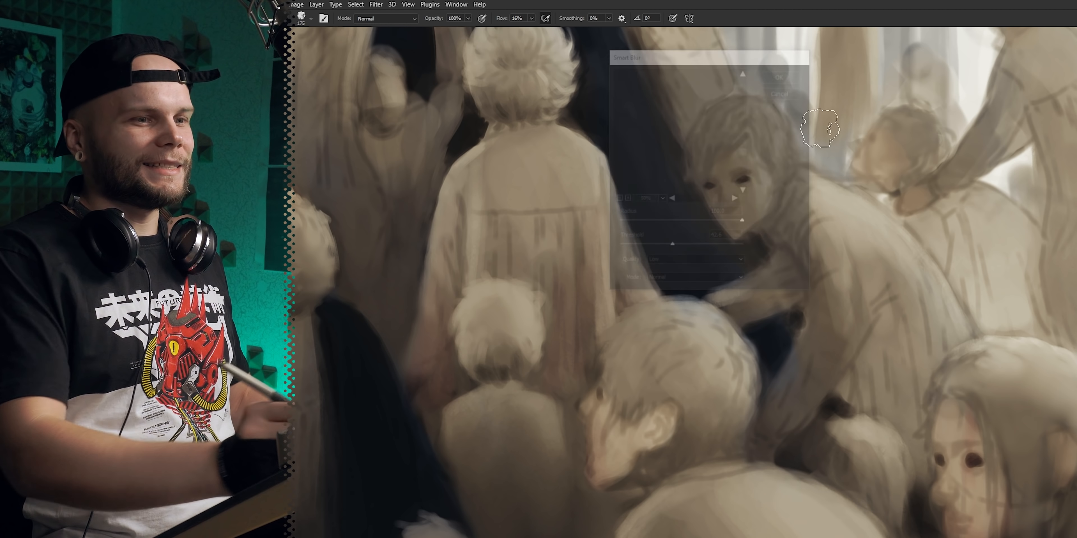
{"action": "left_click", "coordinate": [778, 76]}
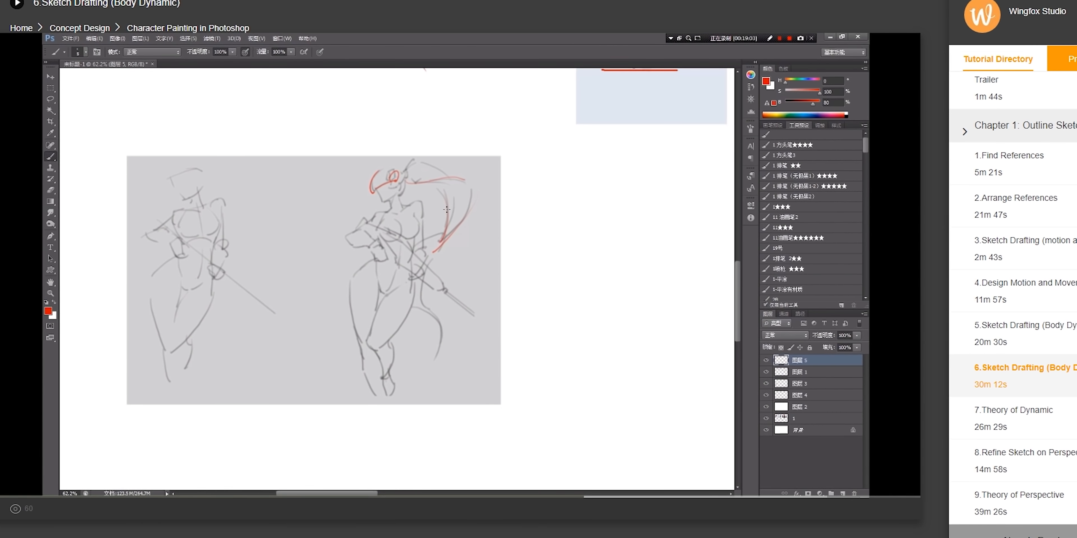
- Play lesson 6, Sketch Drafting (Body Dynamic), from the Tutorial Directory
{"action": "left_click", "coordinate": [1003, 200]}
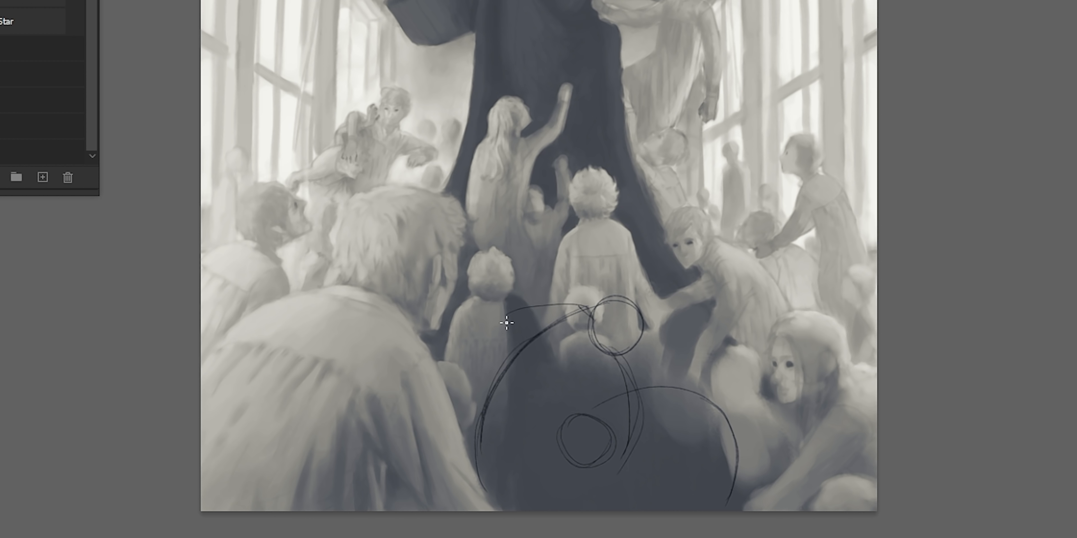
- Draw the rough outline, arm and leg gesture lines of a crouching child at bottom centre
{"action": "left_click_drag", "start_coordinate": [508, 323], "coordinate": [556, 479]}
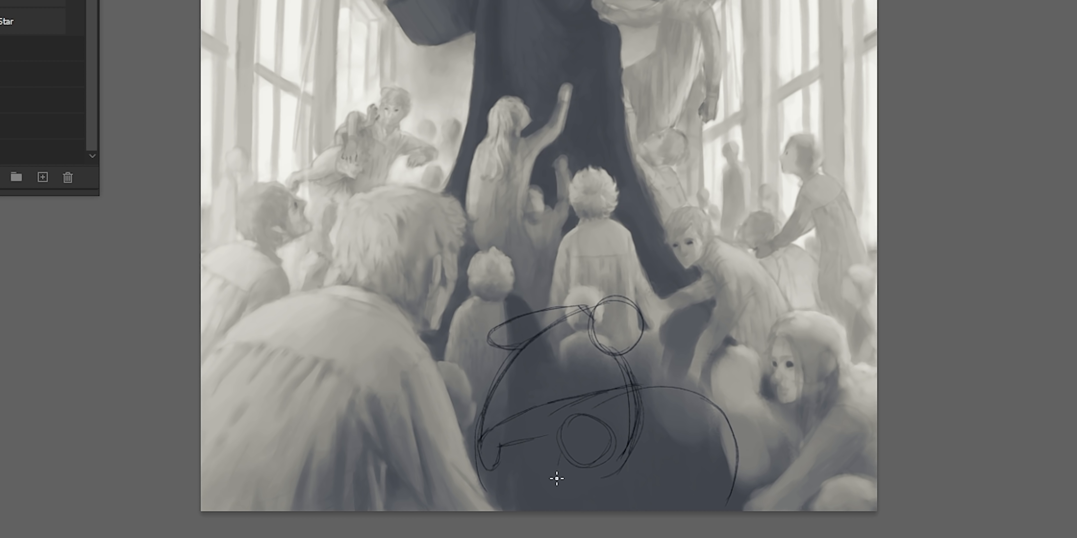
{"action": "left_click_drag", "start_coordinate": [556, 478], "coordinate": [677, 485]}
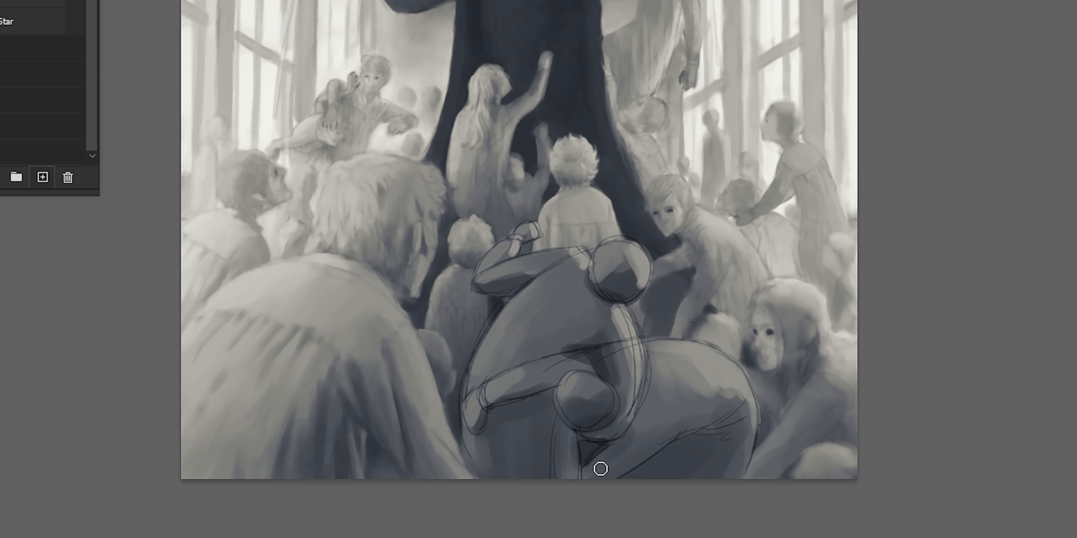
{"action": "key", "text": "alt"}
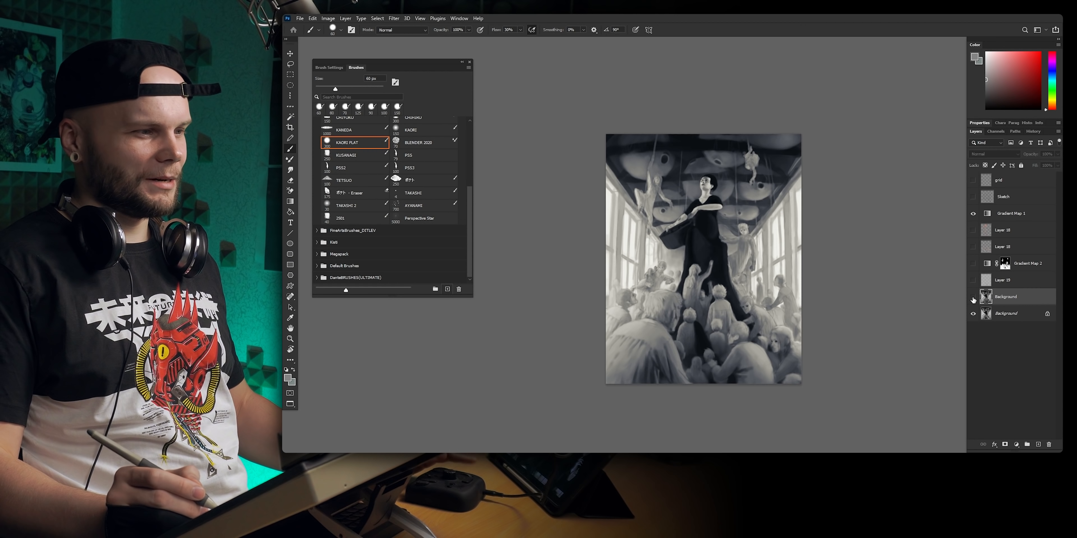
- Choose the KAORI FLAT preset in the Brushes panel list
{"action": "left_click", "coordinate": [973, 297]}
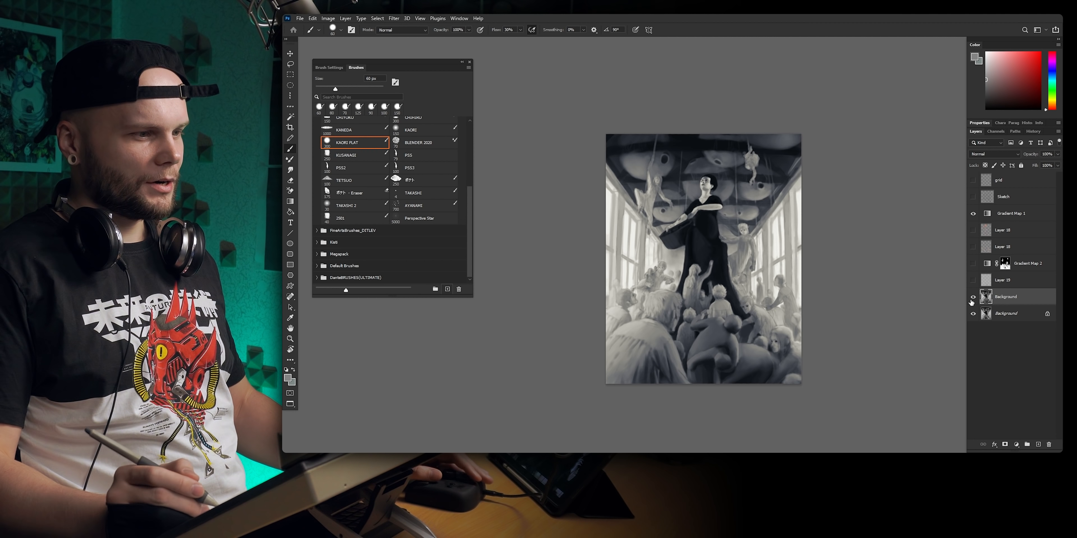
{"action": "scroll", "scroll_direction": "up", "scroll_amount": 3}
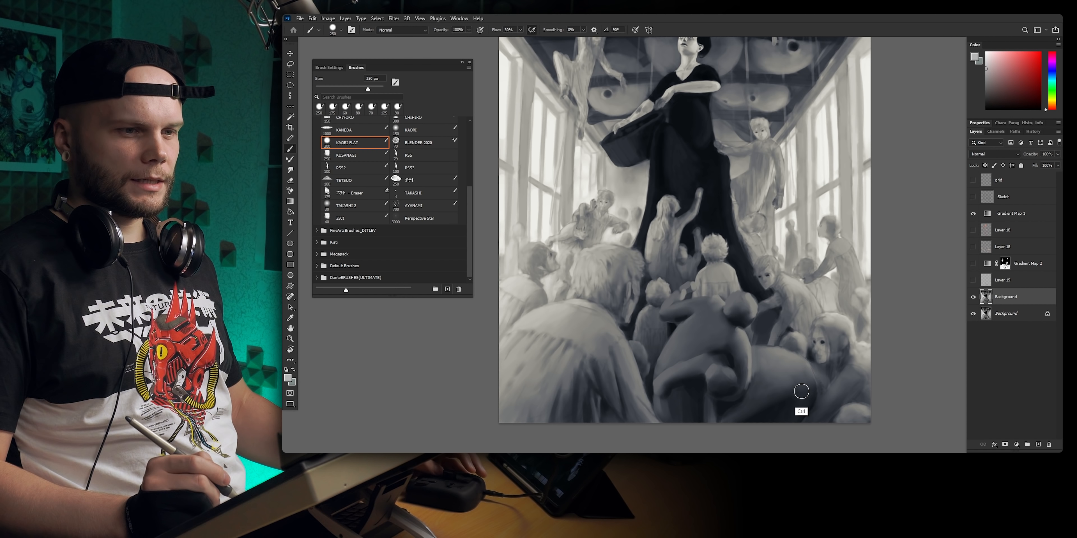
- Set the new shading layer's blend mode to Soft Light, then adjust it once more
{"action": "left_click", "coordinate": [989, 153]}
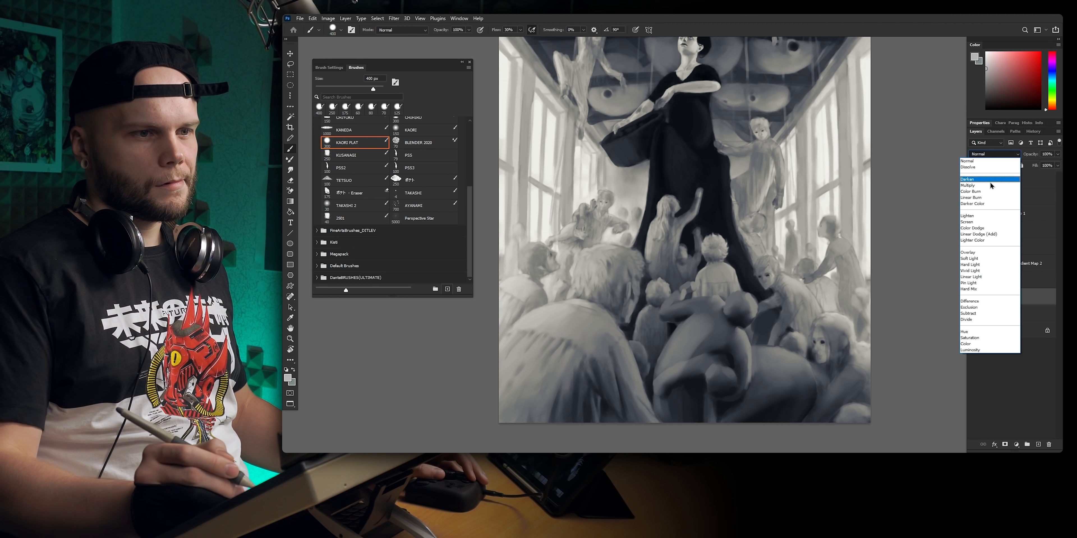
{"action": "left_click", "coordinate": [969, 258]}
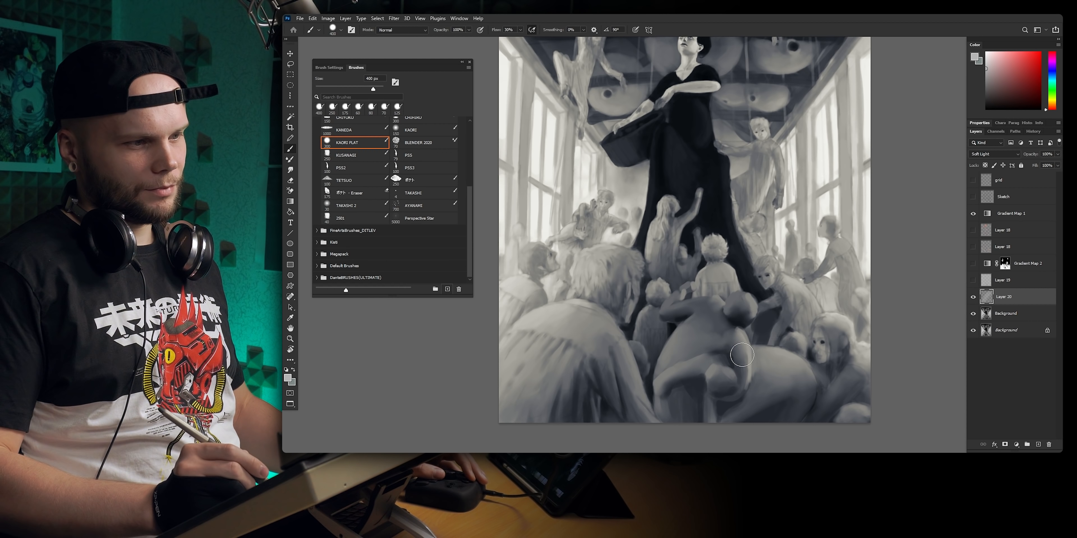
{"action": "mouse_move", "coordinate": [741, 304]}
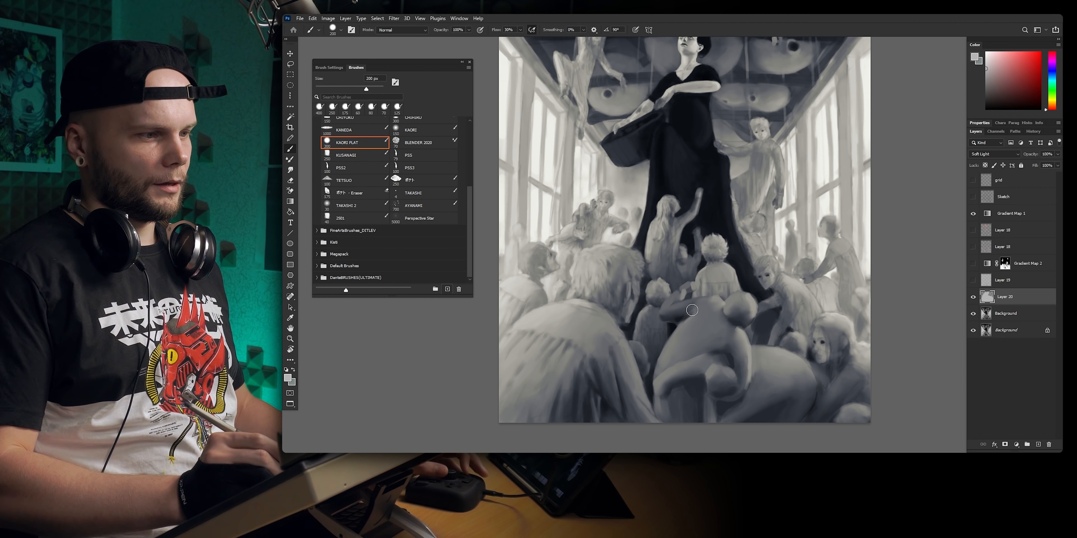
{"action": "mouse_move", "coordinate": [668, 304]}
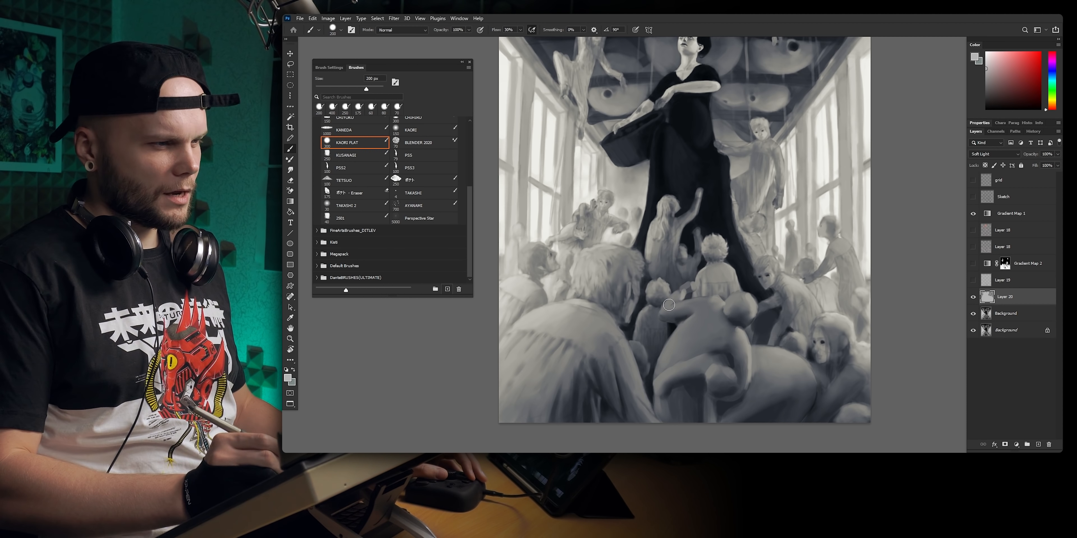
{"action": "left_click", "coordinate": [988, 153]}
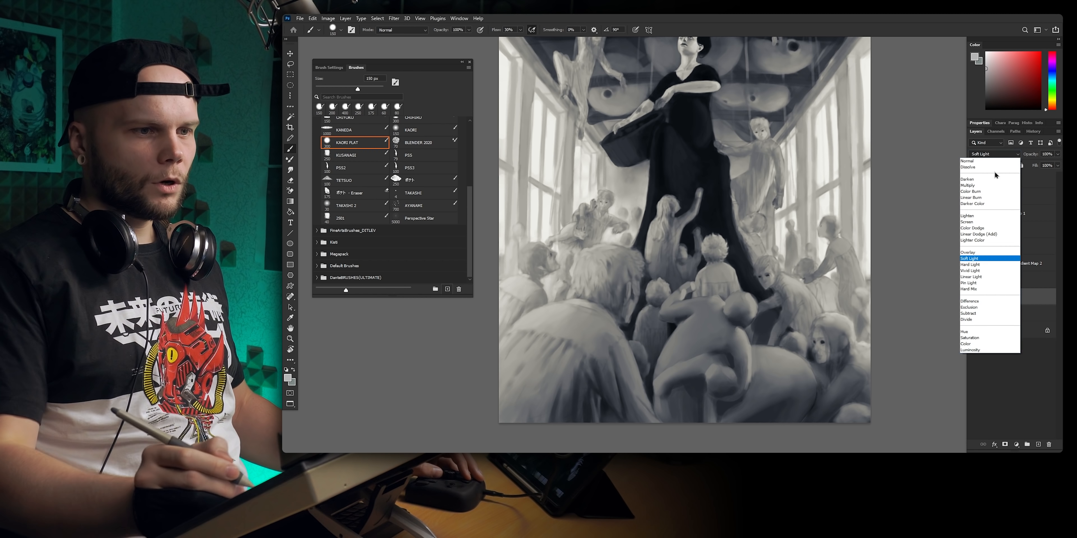
{"action": "left_click", "coordinate": [970, 248]}
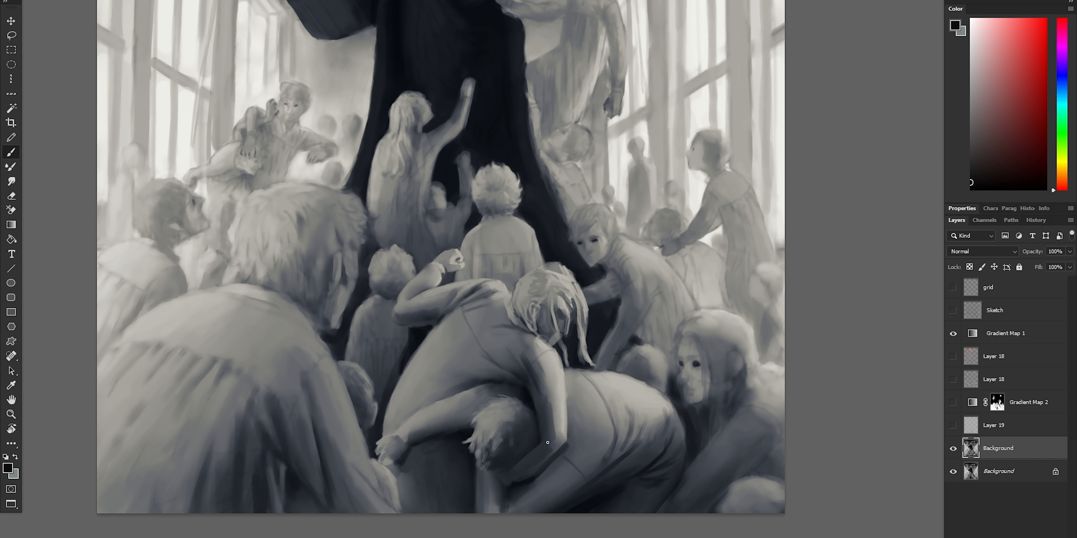
{"action": "left_click", "coordinate": [567, 305]}
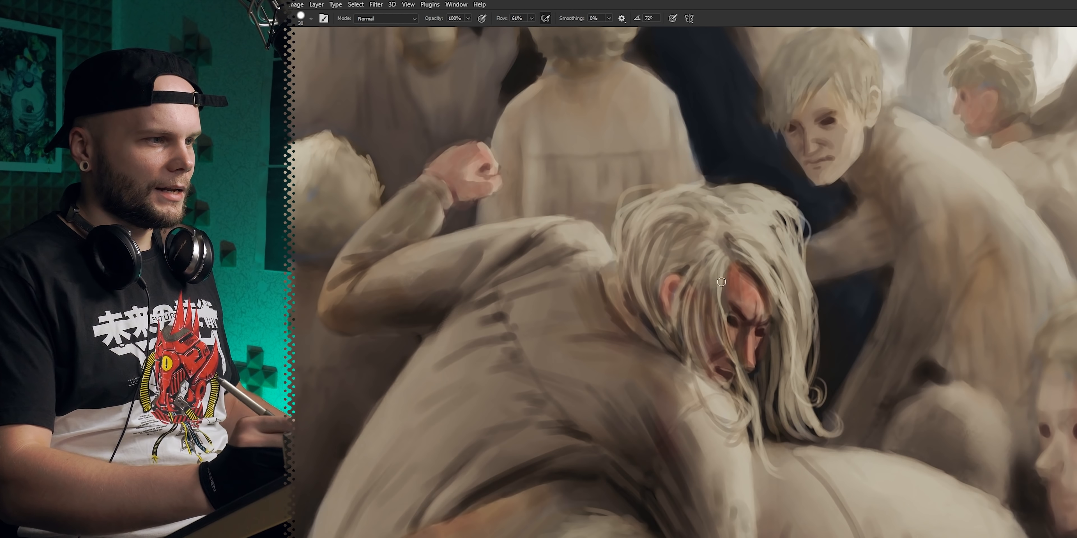
{"action": "mouse_move", "coordinate": [740, 271]}
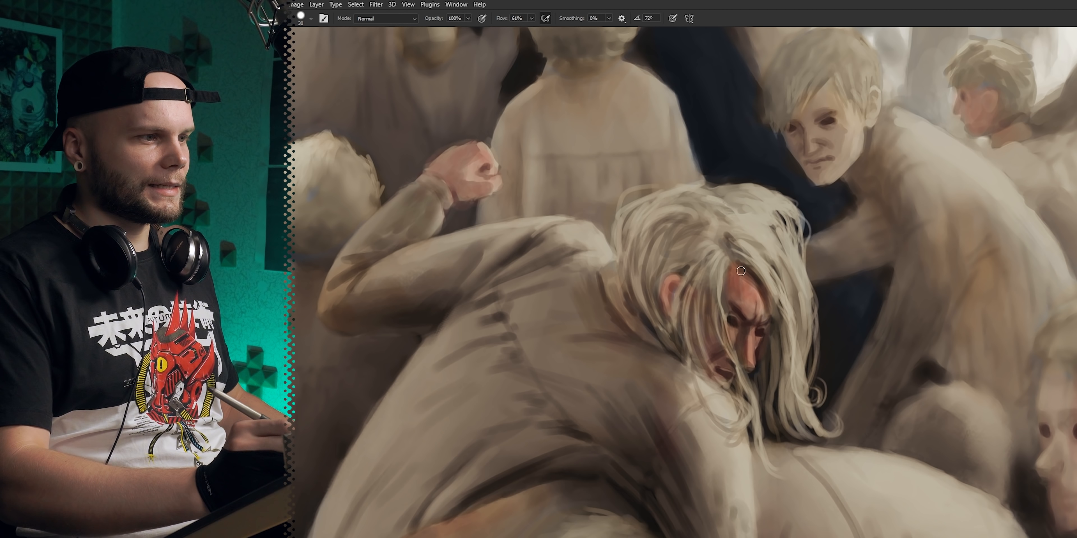